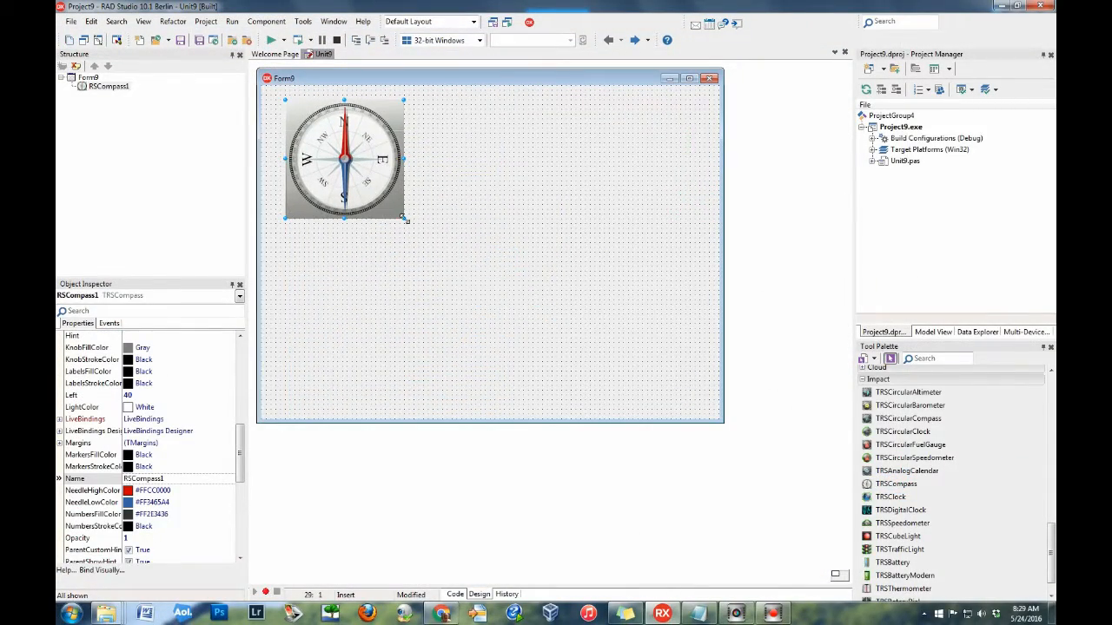
Enlarge the compass and have TrackBar OnChange set RSCompass1.Angle to the trackbar's Position
{"action": "left_click_drag", "start_coordinate": [403, 218], "coordinate": [473, 288]}
{"action": "type", "text": "RSCompass1.Angle :="}
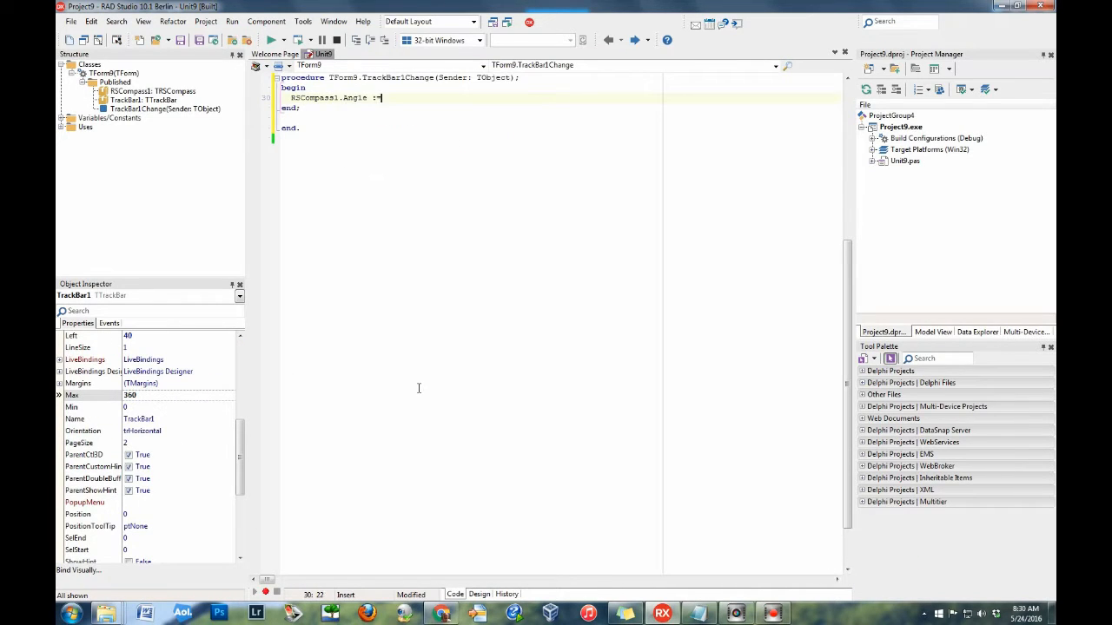
{"action": "type", "text": "(Sender as TTrackBar).Position"}
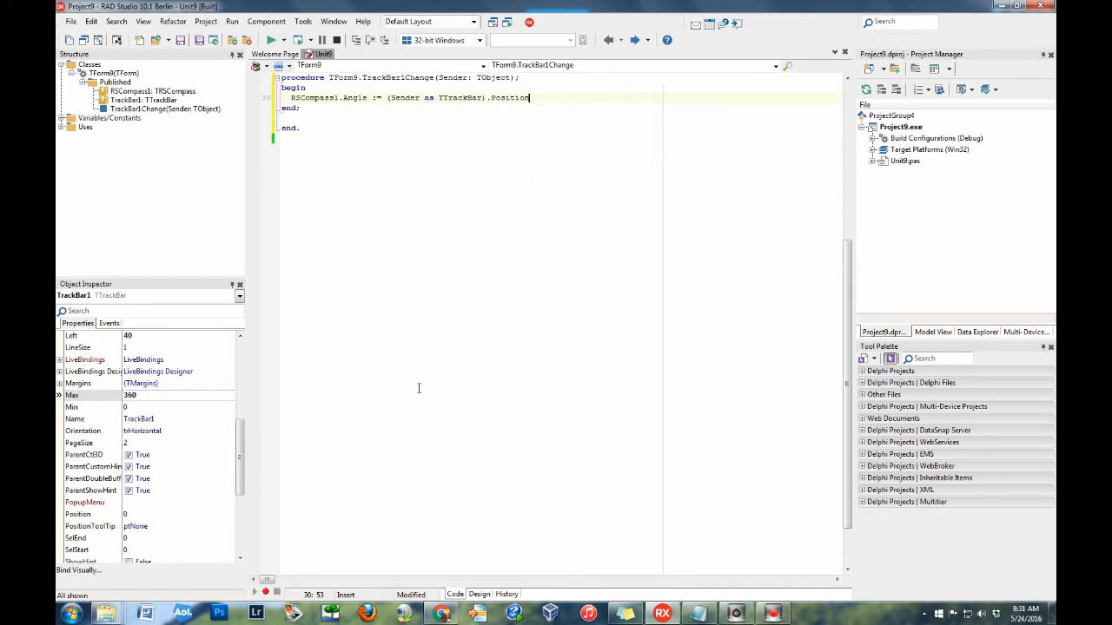
{"action": "type", "text": ";"}
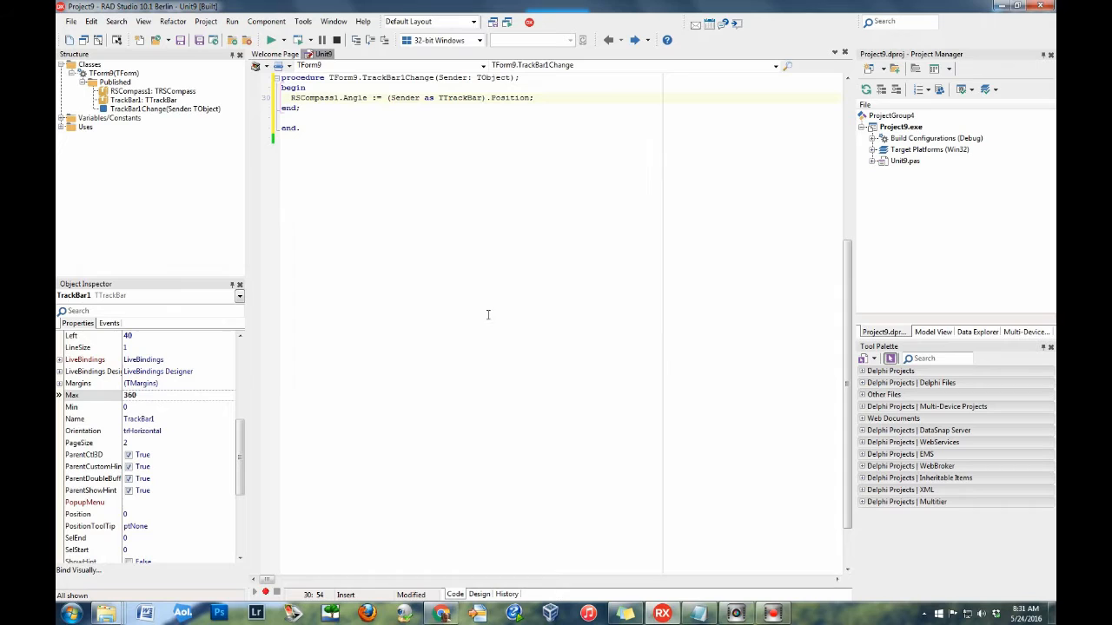
{"action": "left_click", "coordinate": [273, 40]}
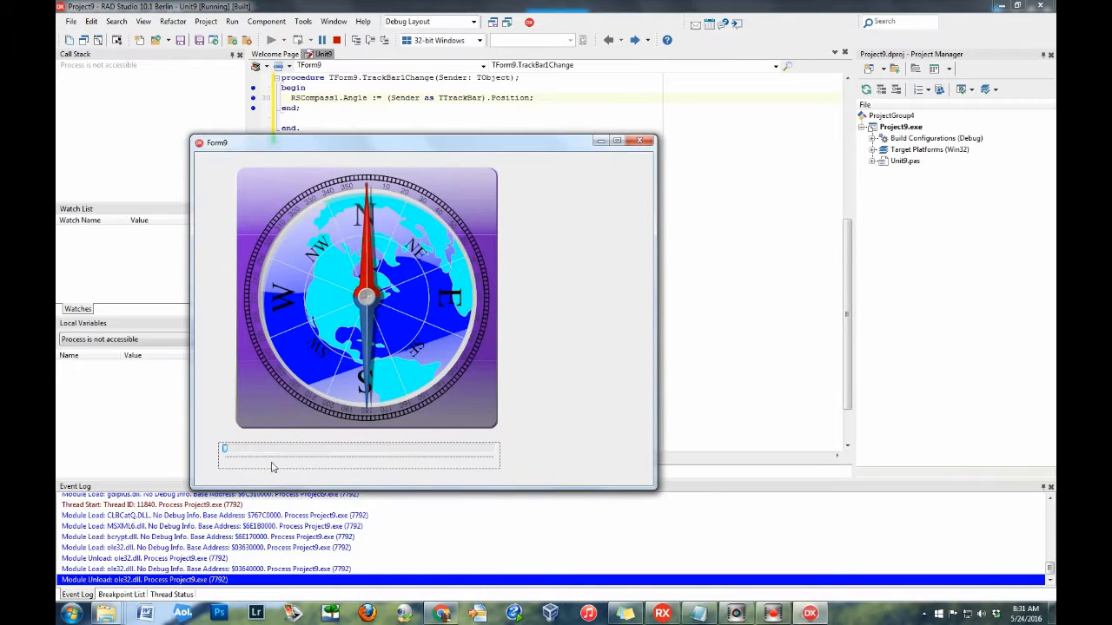
{"action": "left_click_drag", "start_coordinate": [224, 449], "coordinate": [339, 449]}
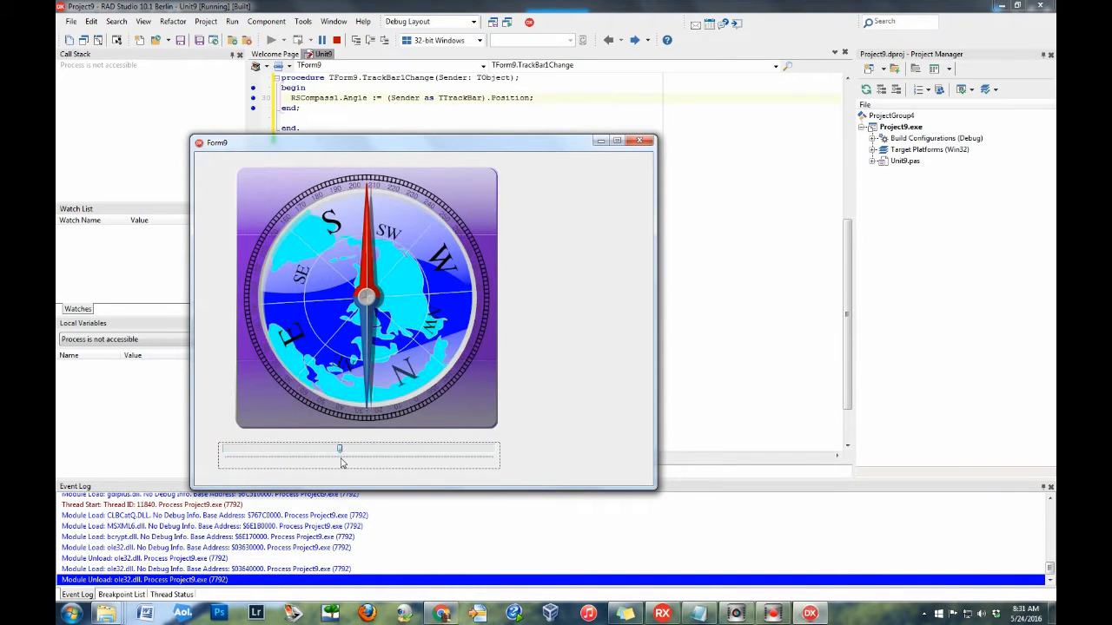
{"action": "left_click_drag", "start_coordinate": [338, 449], "coordinate": [259, 449]}
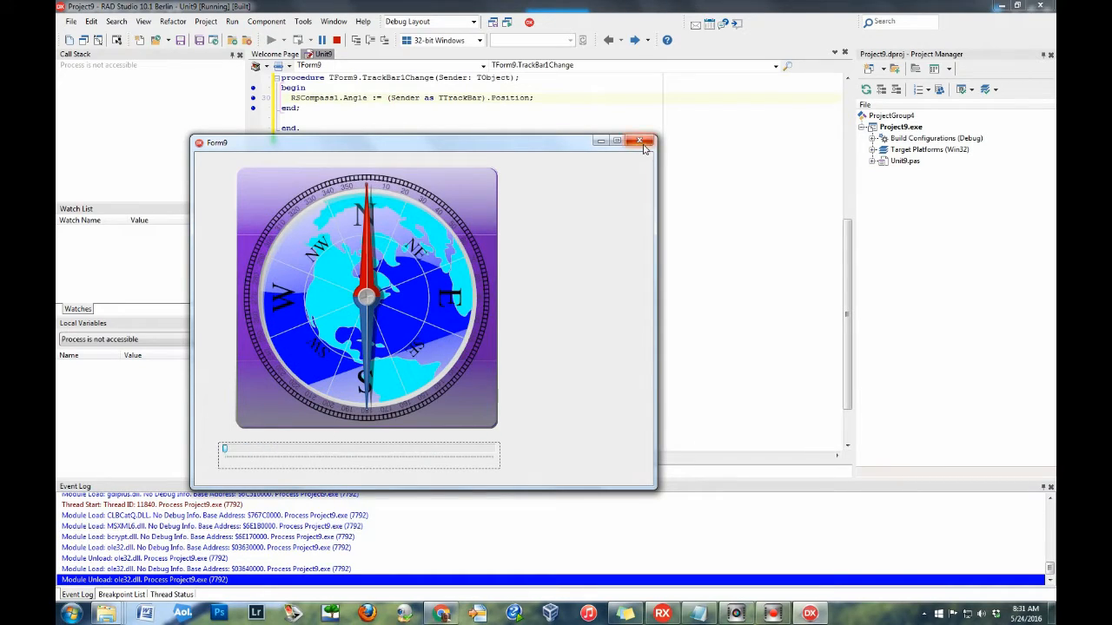
{"action": "left_click", "coordinate": [640, 140]}
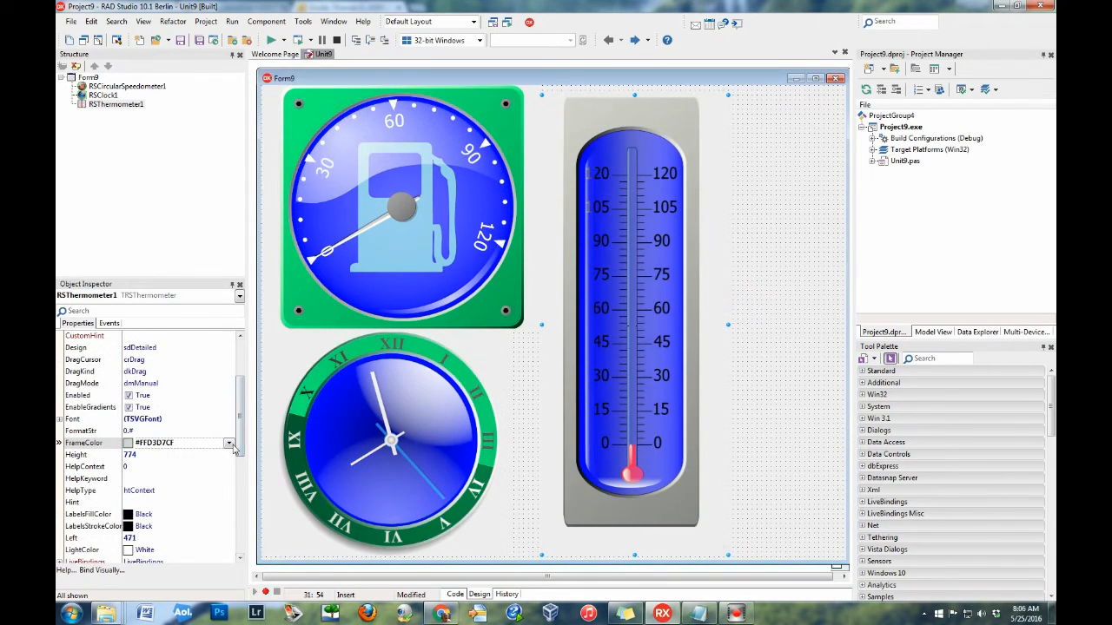
Set RSThermometer1's FrameColor to Blueviolet, then change its Design to sdSimple
{"action": "left_click", "coordinate": [229, 443]}
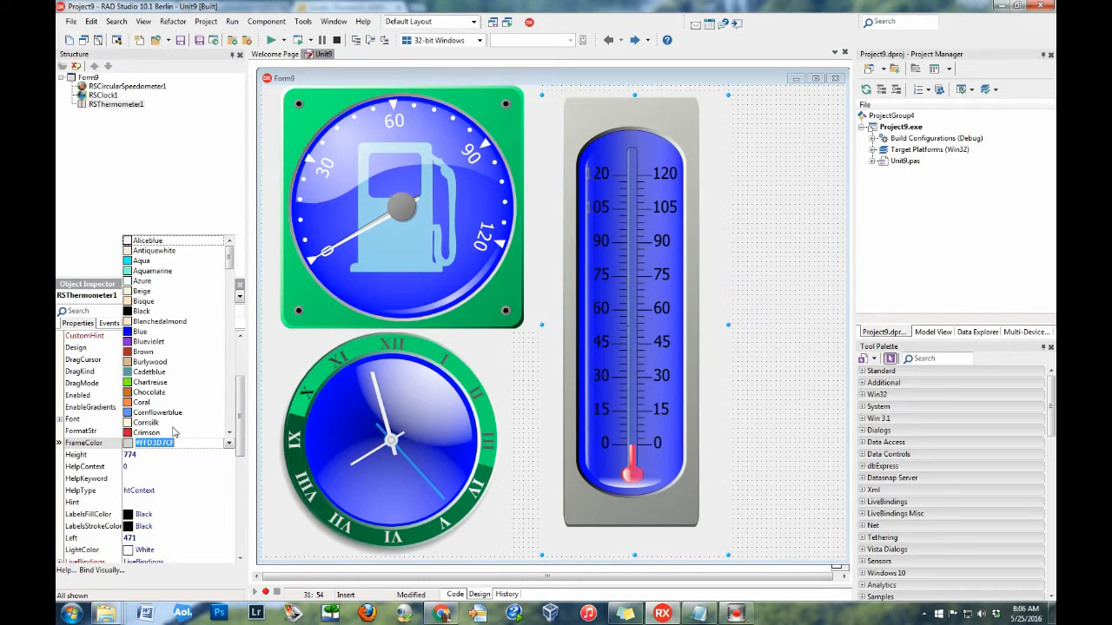
{"action": "left_click", "coordinate": [147, 433]}
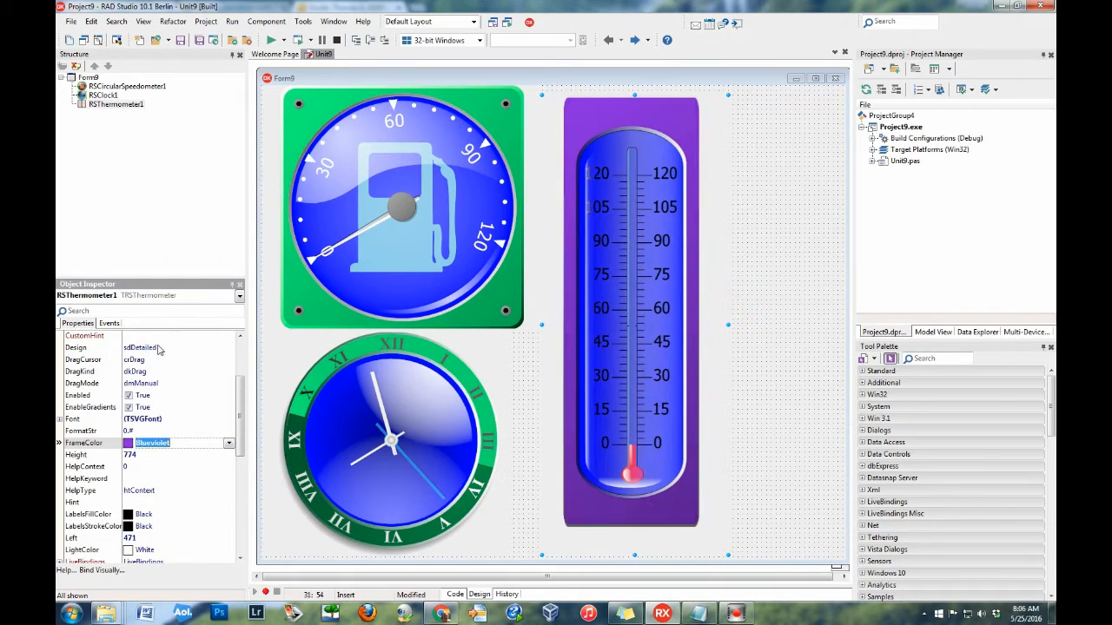
{"action": "scroll", "scroll_direction": "down", "scroll_amount": 3}
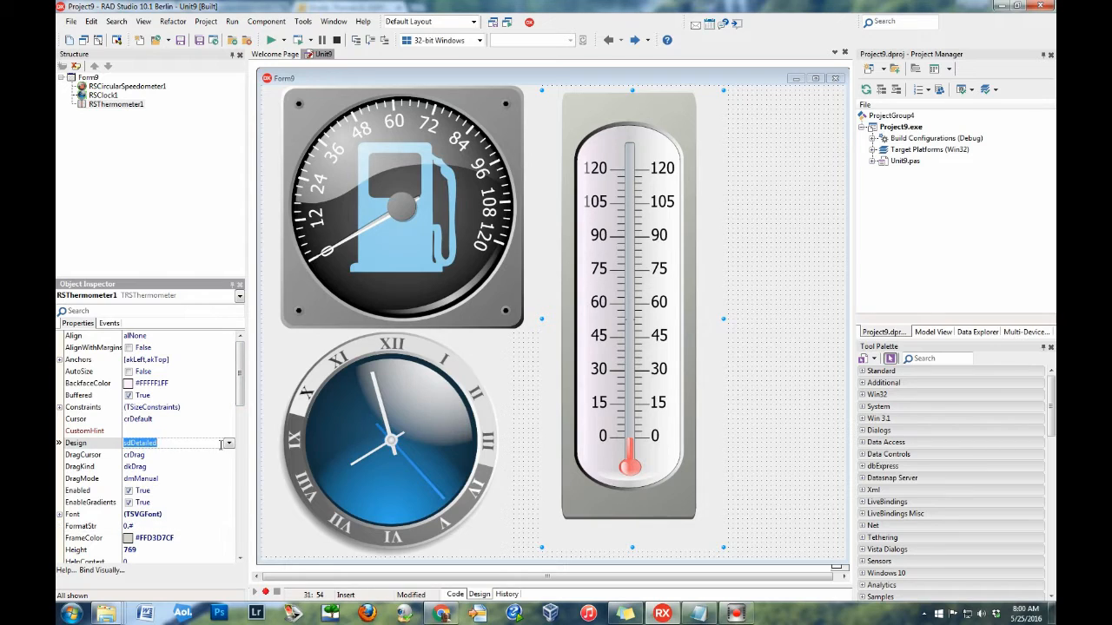
{"action": "left_click", "coordinate": [228, 443]}
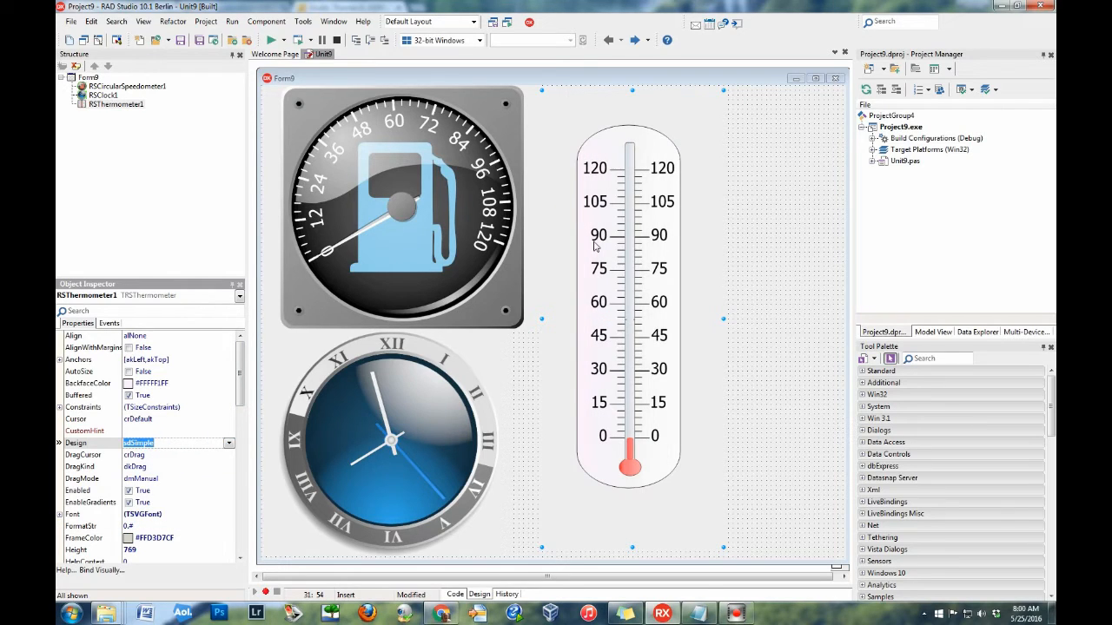
{"action": "mouse_move", "coordinate": [513, 429]}
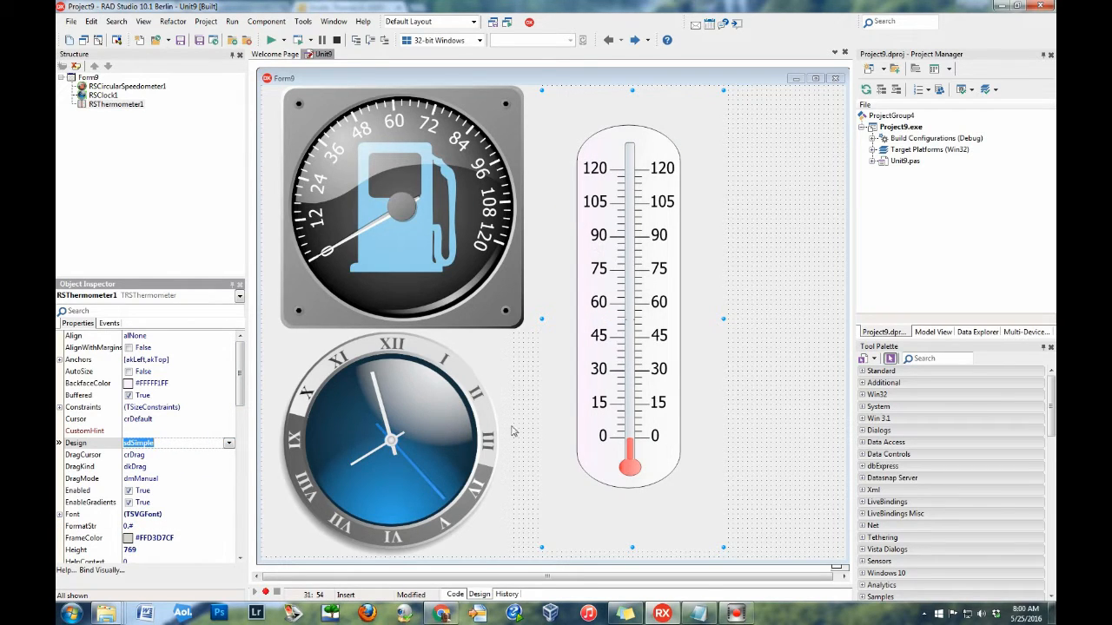
{"action": "left_click", "coordinate": [174, 443]}
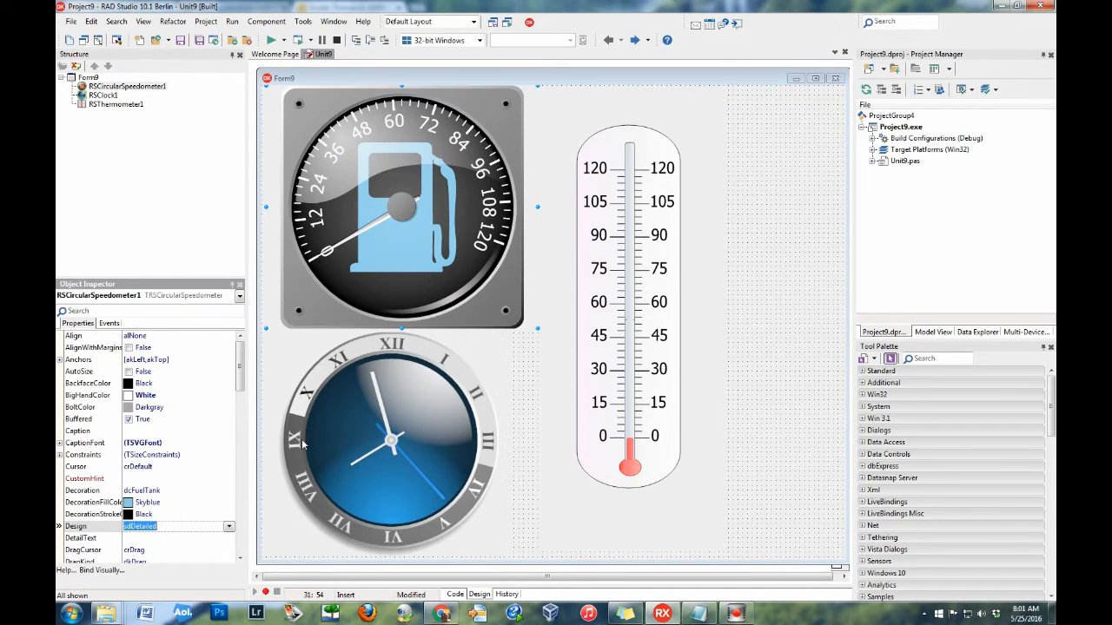
Turn off EnableGradients on RSCircularSpeedometer1
{"action": "left_click", "coordinate": [386, 439]}
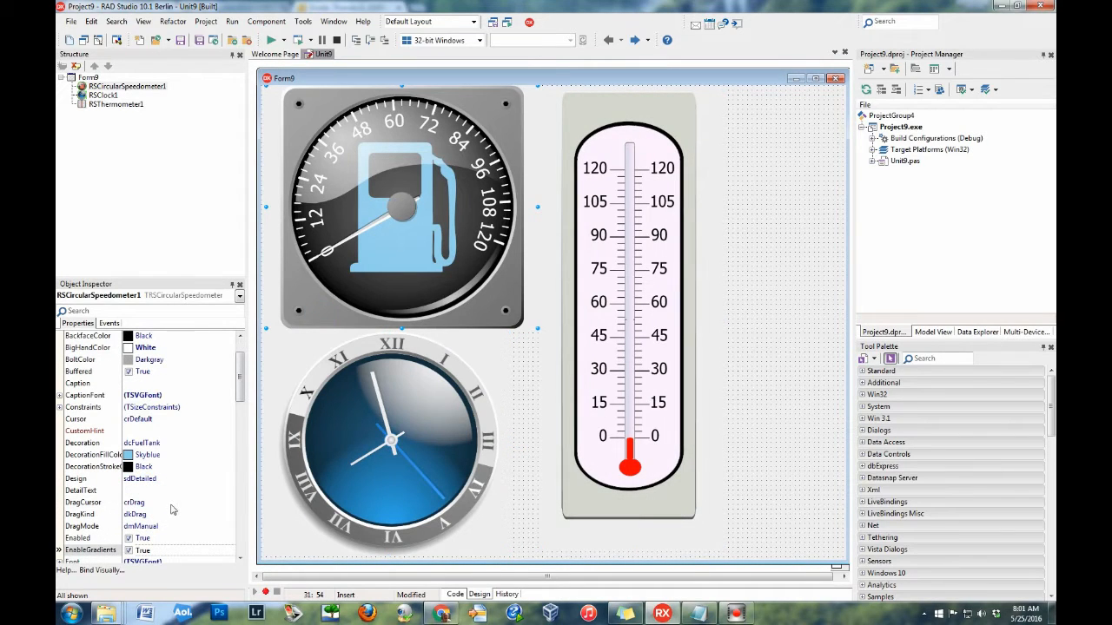
{"action": "left_click", "coordinate": [169, 546]}
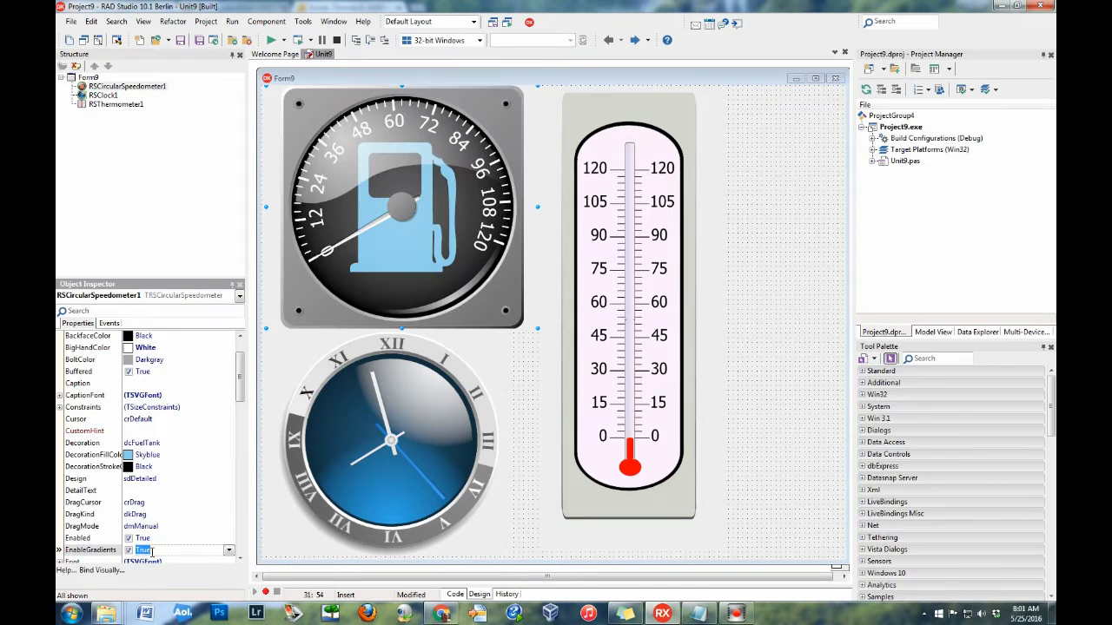
{"action": "left_click", "coordinate": [382, 443]}
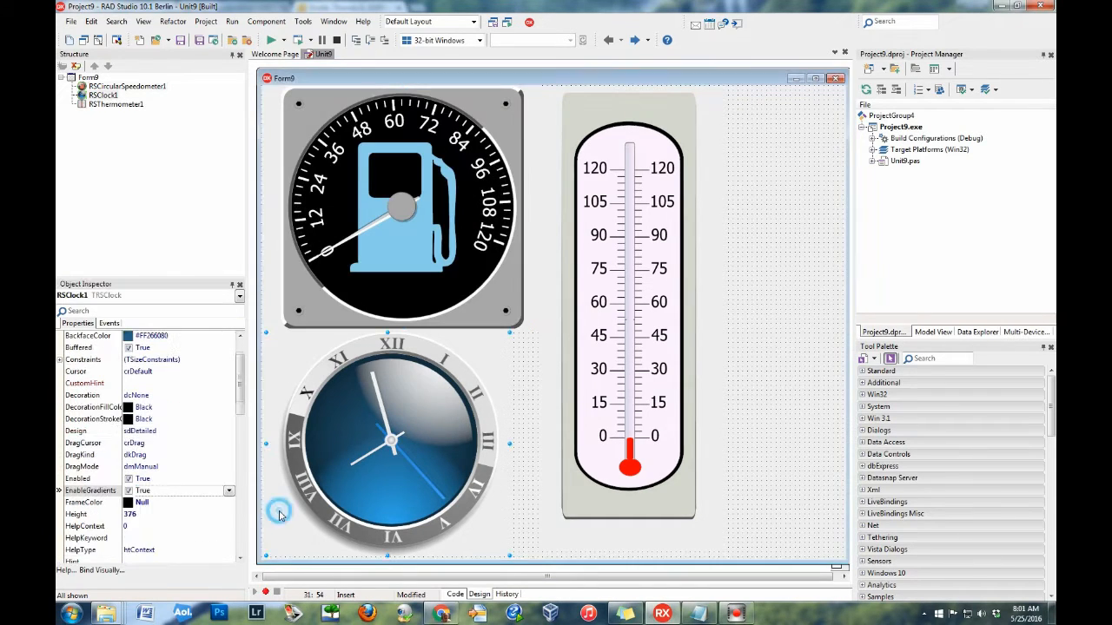
Select the thermometer and toggle its tpFrame and tpBackface parts
{"action": "left_click", "coordinate": [130, 491]}
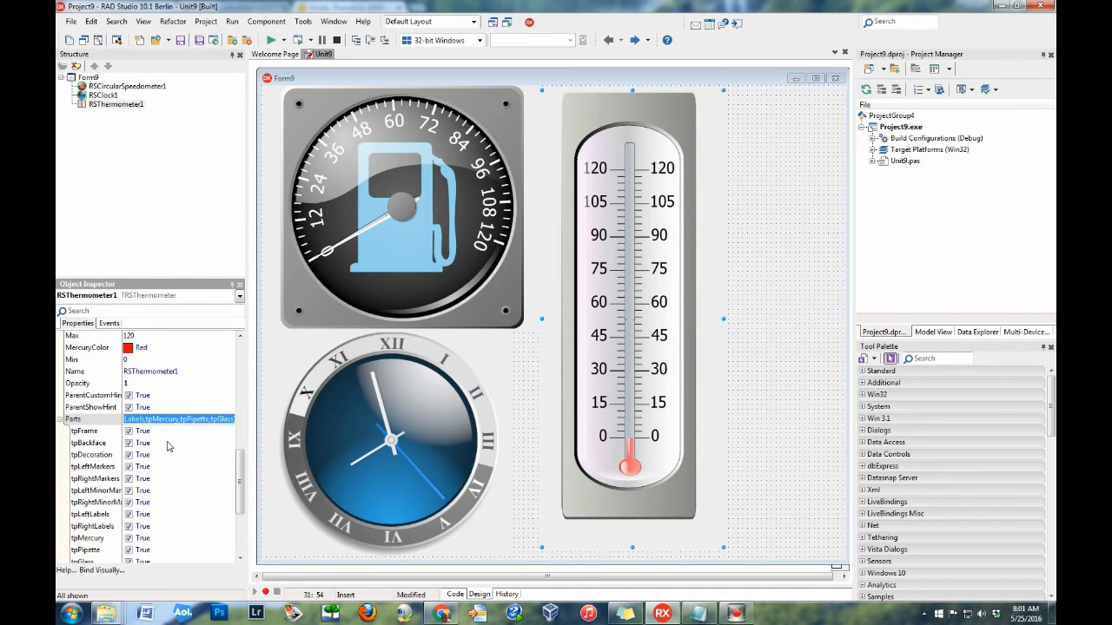
{"action": "left_click", "coordinate": [128, 431]}
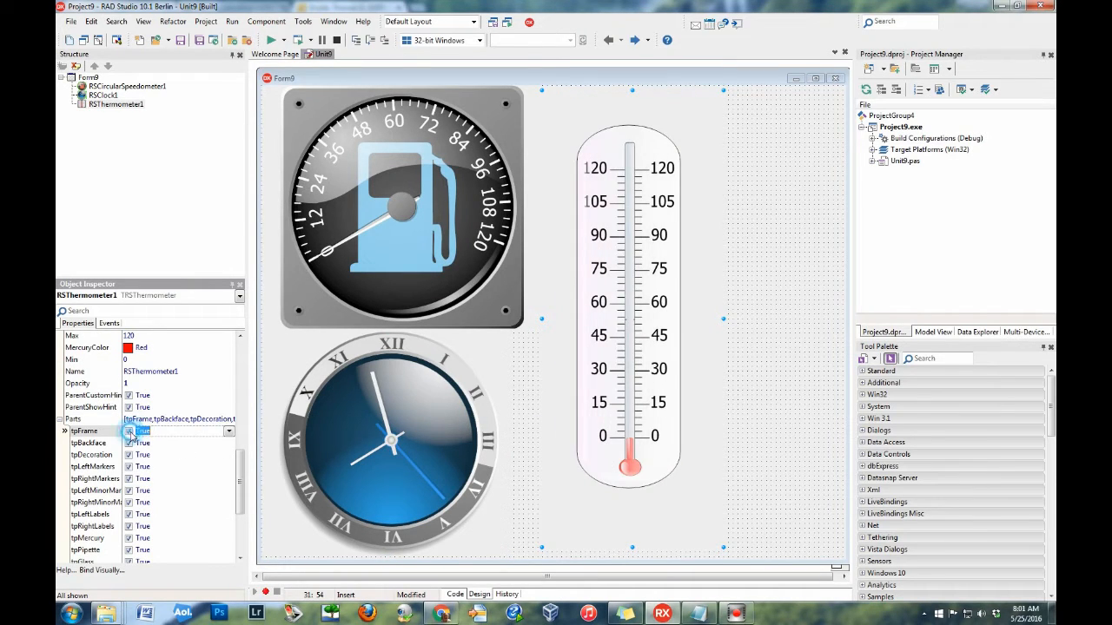
{"action": "left_click", "coordinate": [129, 443]}
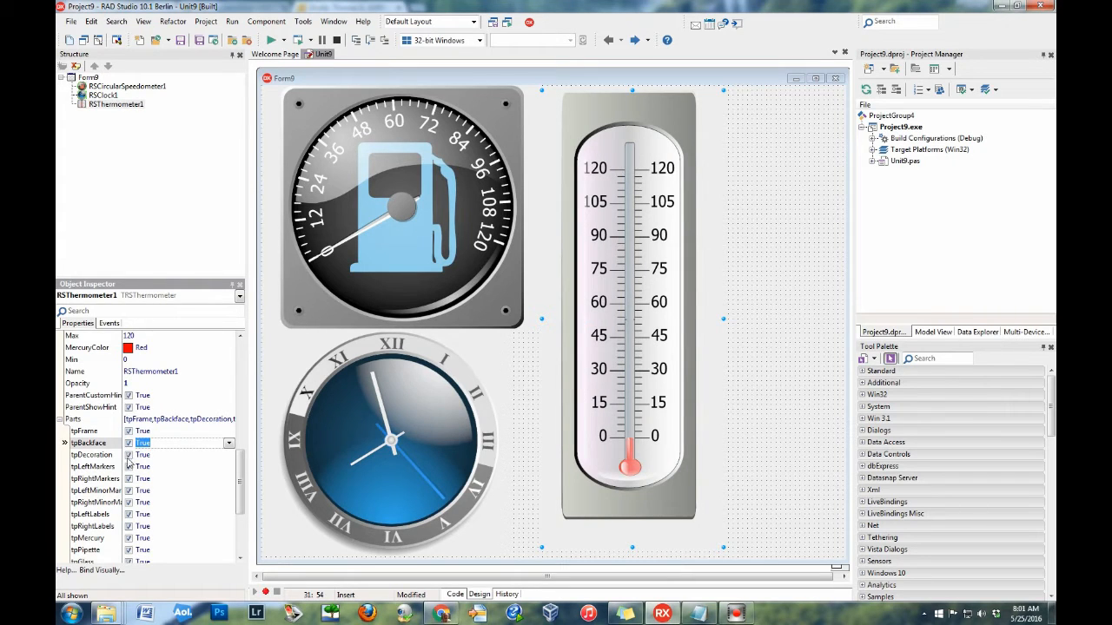
{"action": "left_click", "coordinate": [129, 466]}
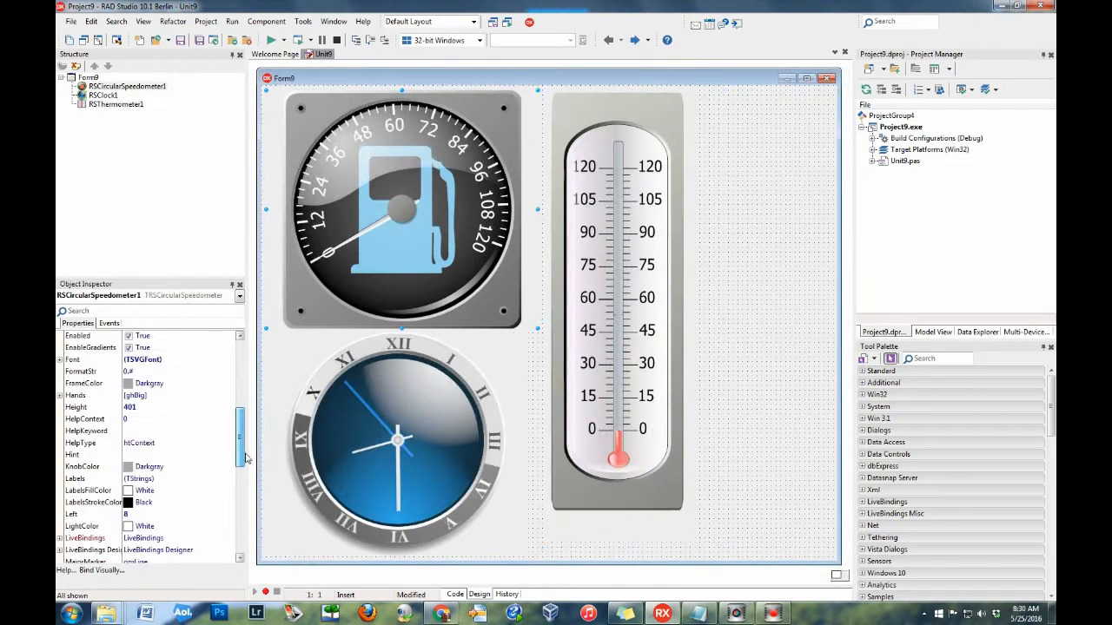
Edit RSCircularSpeedometer1's Min and Max properties so the scale ends at 100
{"action": "scroll", "scroll_direction": "down", "scroll_amount": 3}
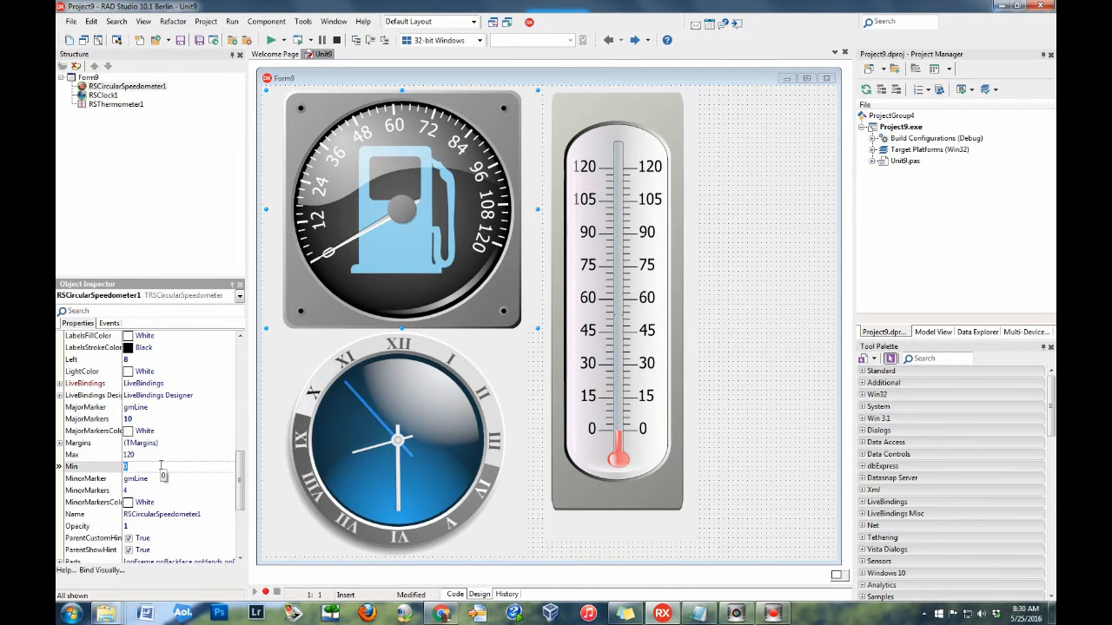
{"action": "type", "text": "5"}
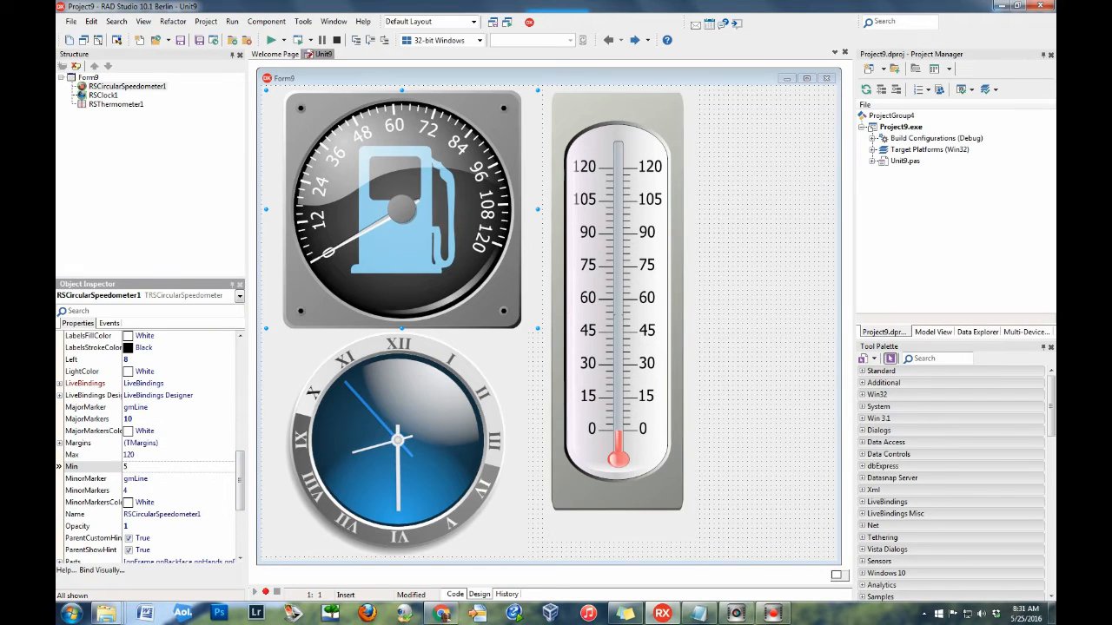
{"action": "type", "text": "50"}
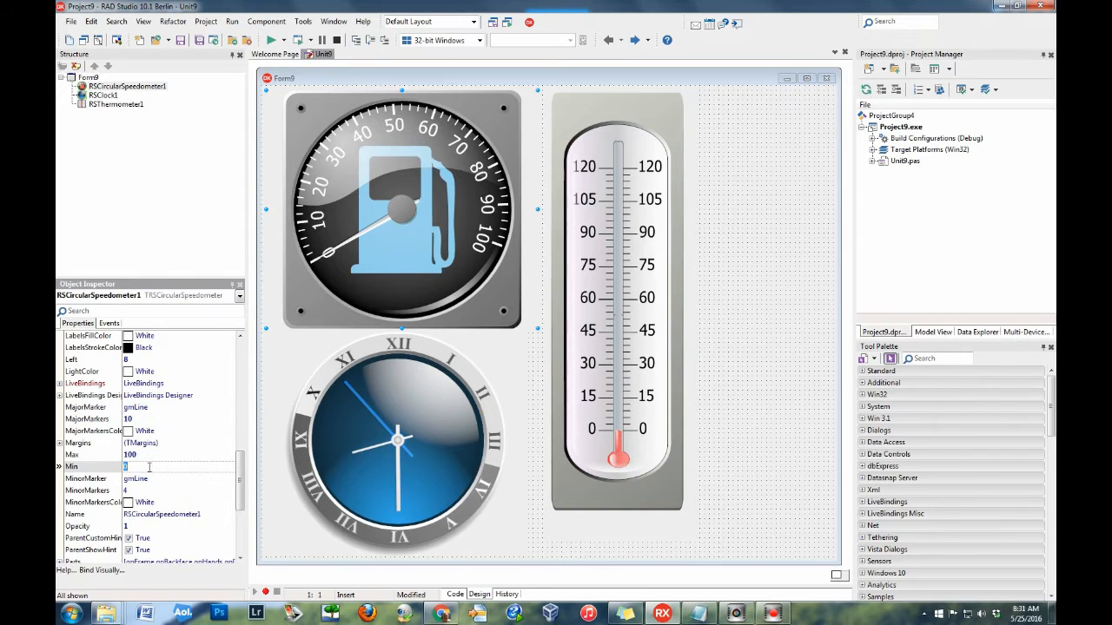
{"action": "type", "text": "100"}
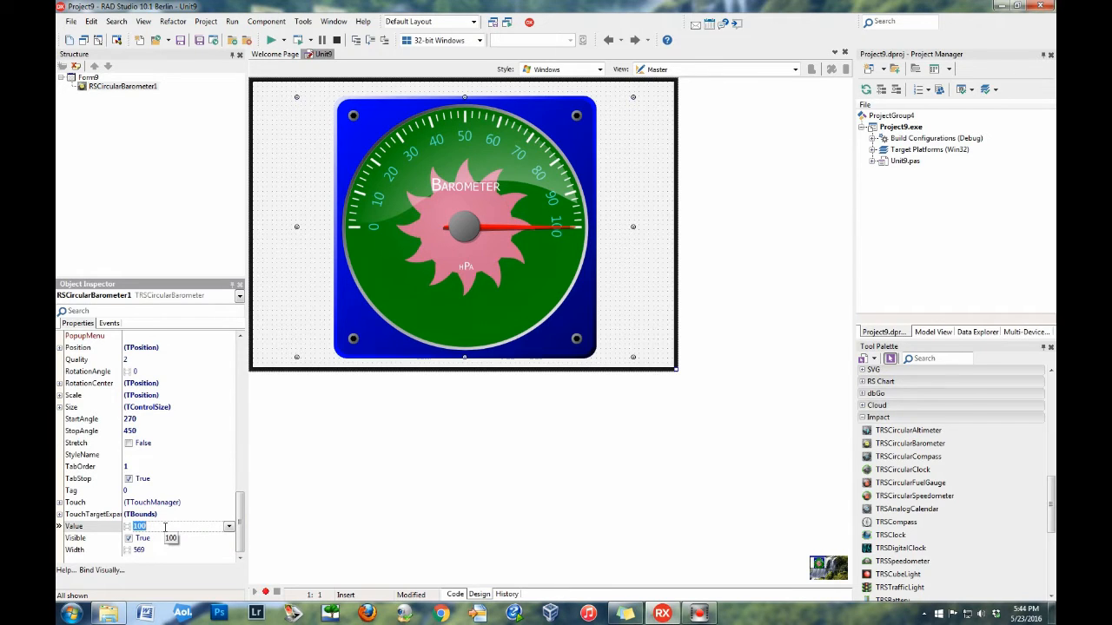
Write TrackBar1's OnChange: RSCircularBarometer1.Value := (Sender as TTrackBar).Value;
{"action": "type", "text": "50"}
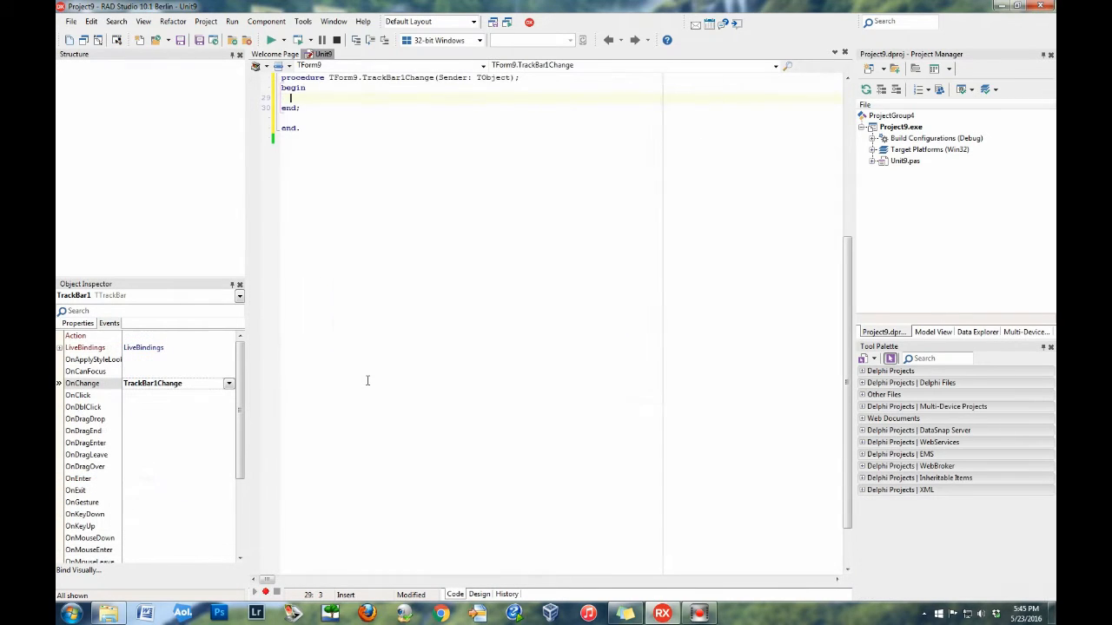
{"action": "type", "text": "RSCircularBarometer1.Value"}
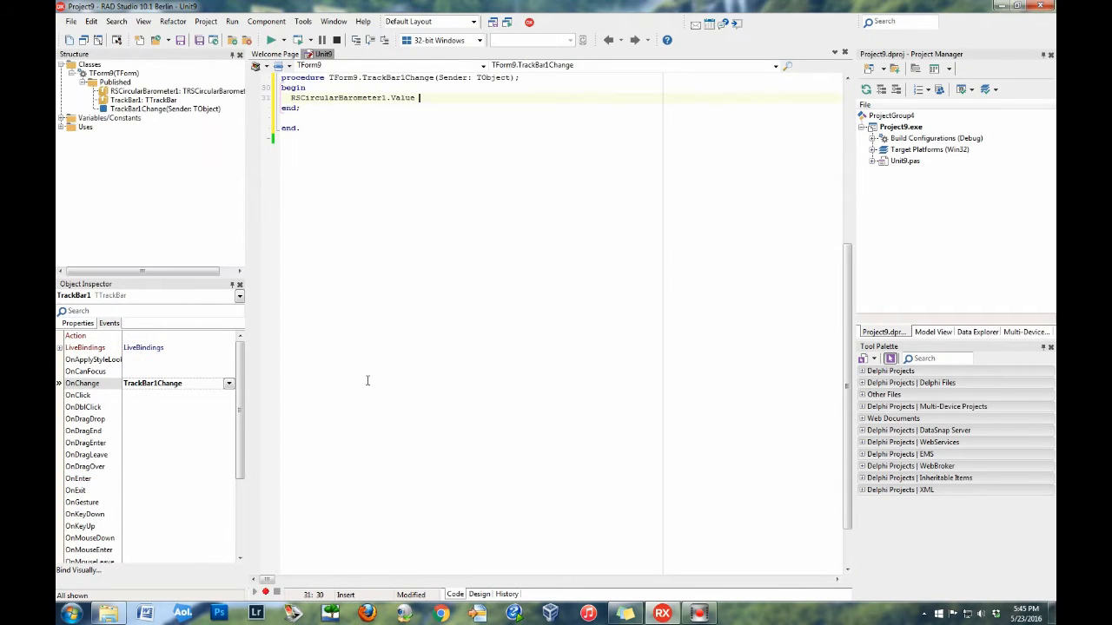
{"action": "type", "text": ":= (Sender as TTra"}
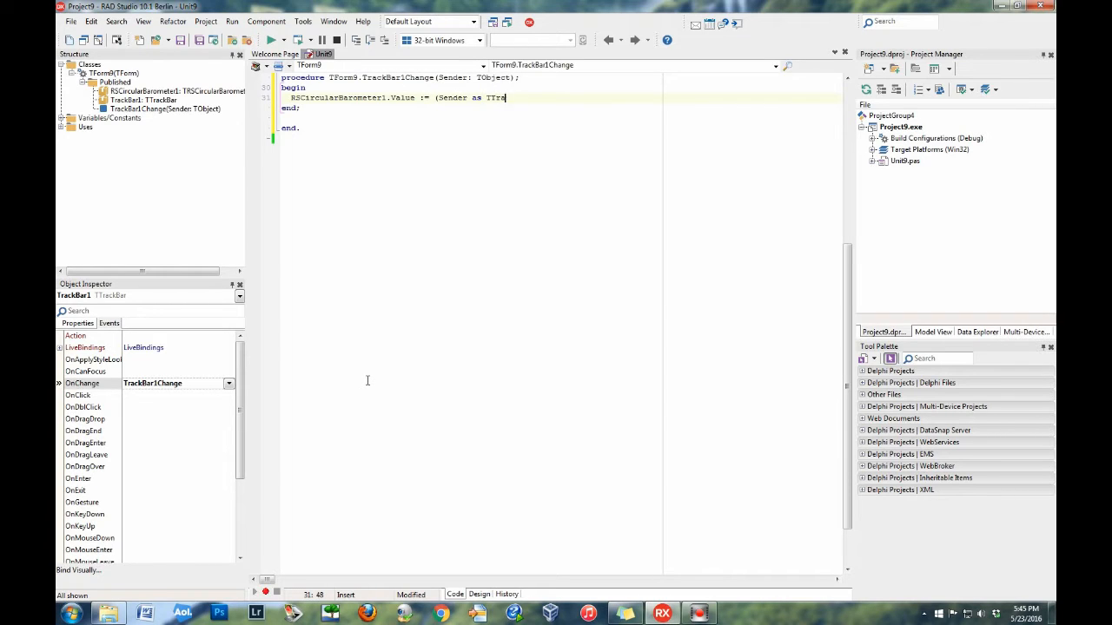
{"action": "type", "text": "ckBar).Value;"}
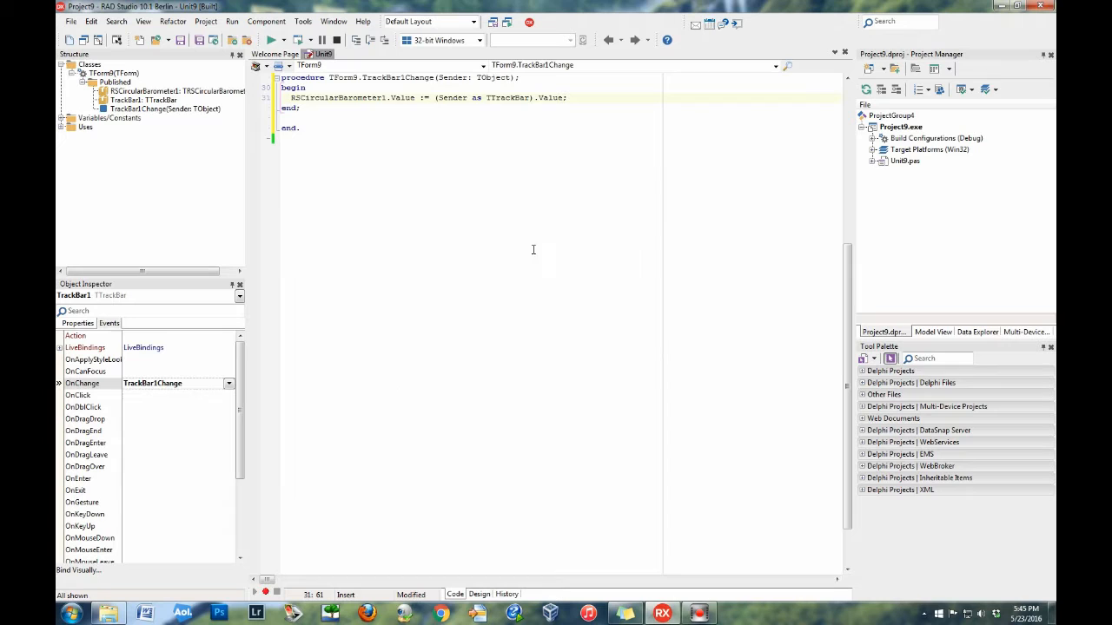
Run the app and drag the track bar back and forth to move the barometer needle
{"action": "left_click", "coordinate": [272, 40]}
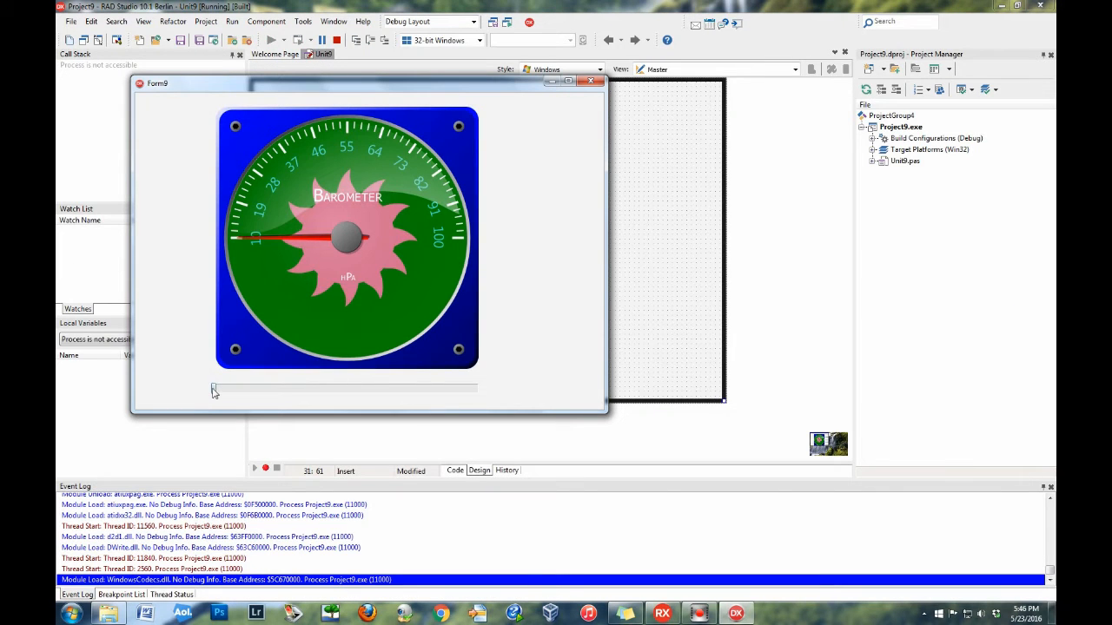
{"action": "left_click_drag", "start_coordinate": [215, 388], "coordinate": [461, 388]}
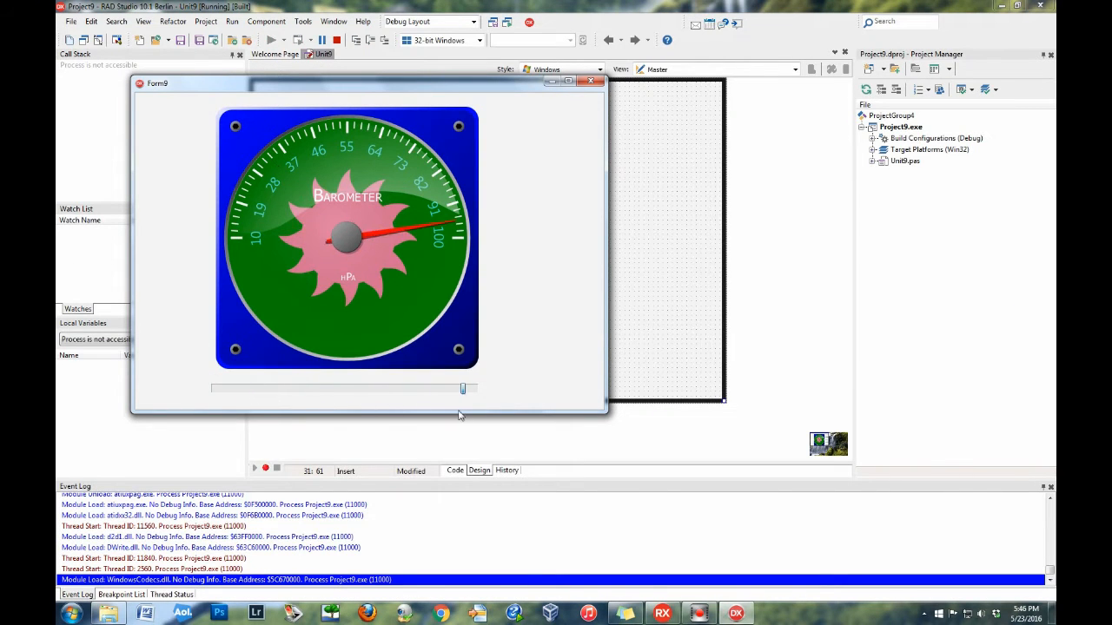
{"action": "left_click_drag", "start_coordinate": [463, 388], "coordinate": [278, 388]}
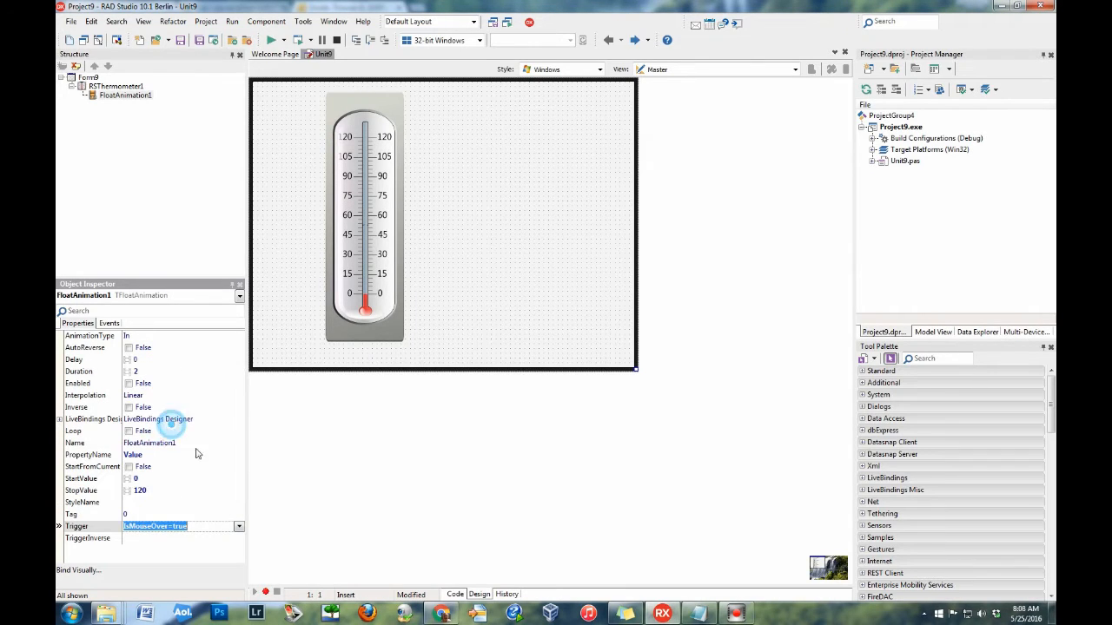
Set the thermometer animation's Trigger to IsMouseOver=true
{"action": "left_click", "coordinate": [274, 40]}
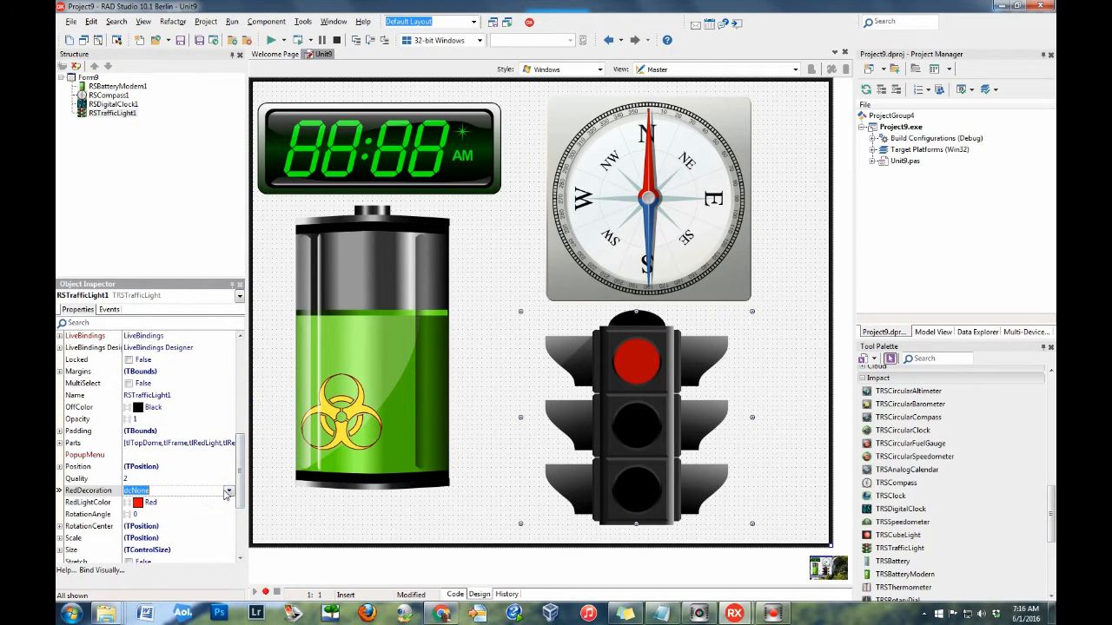
Give RSCircularCompass1 a plane decoration and RSCompass1 the dcCar decoration
{"action": "left_click", "coordinate": [229, 491]}
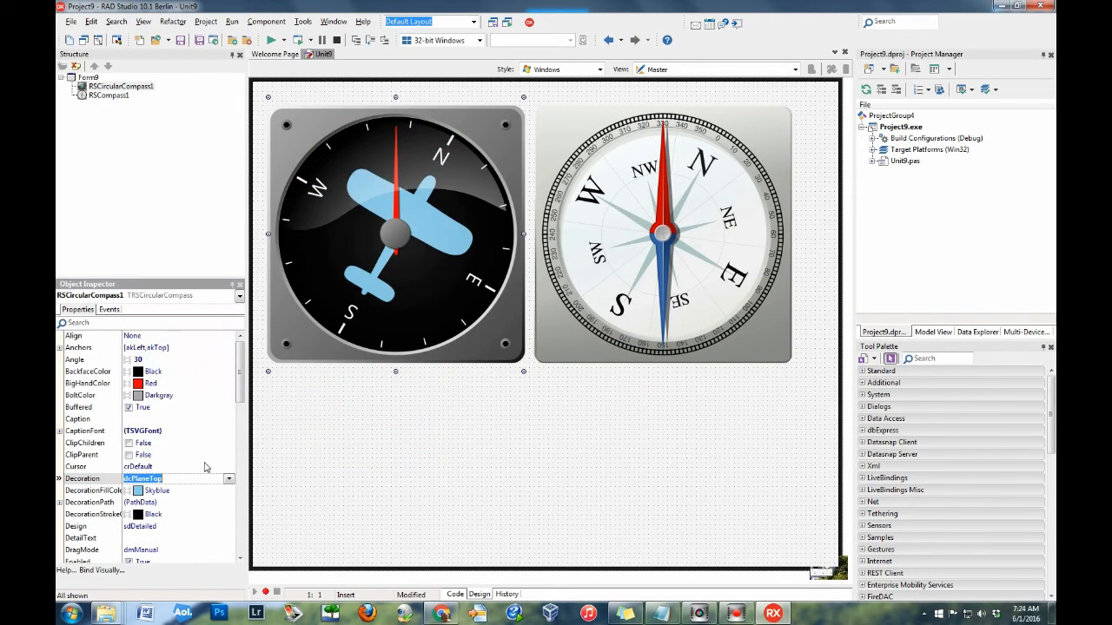
{"action": "left_click", "coordinate": [229, 478]}
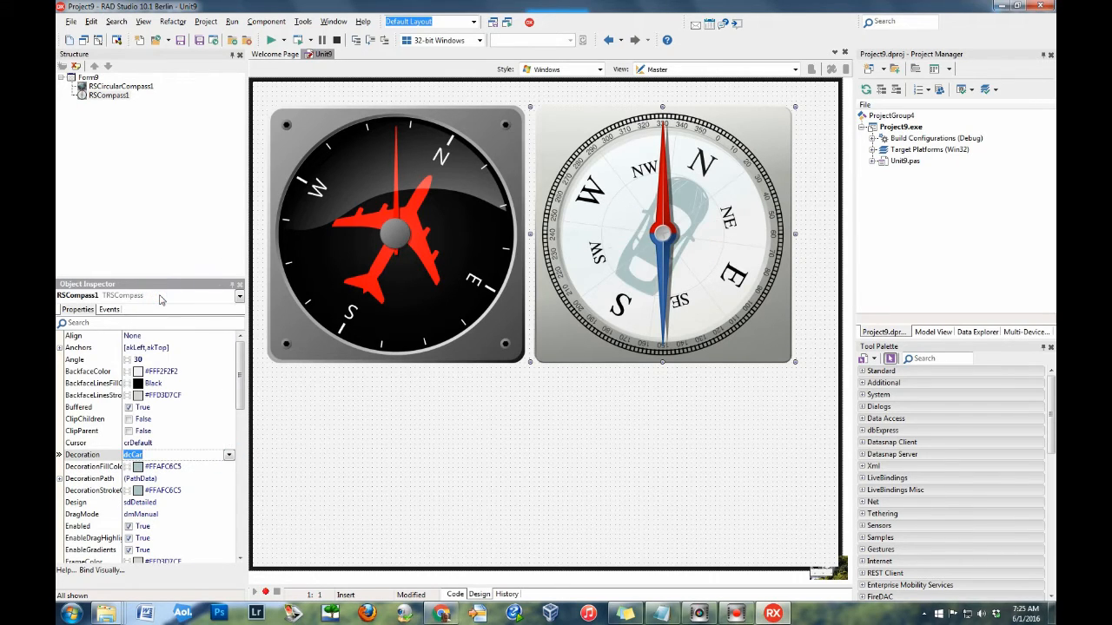
{"action": "mouse_move", "coordinate": [209, 425]}
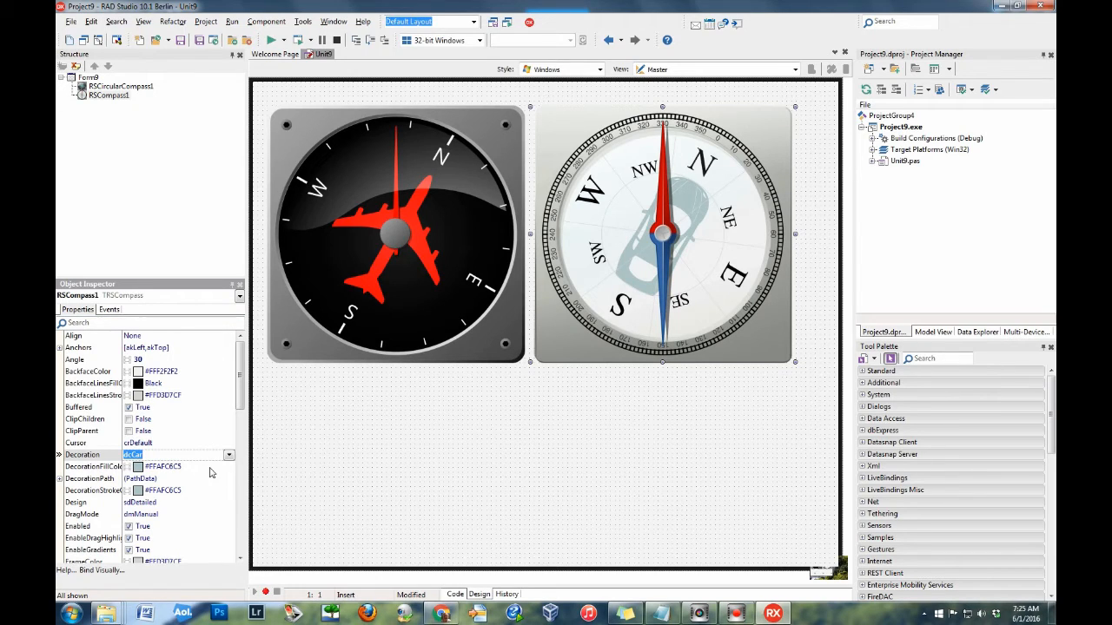
{"action": "left_click", "coordinate": [228, 466]}
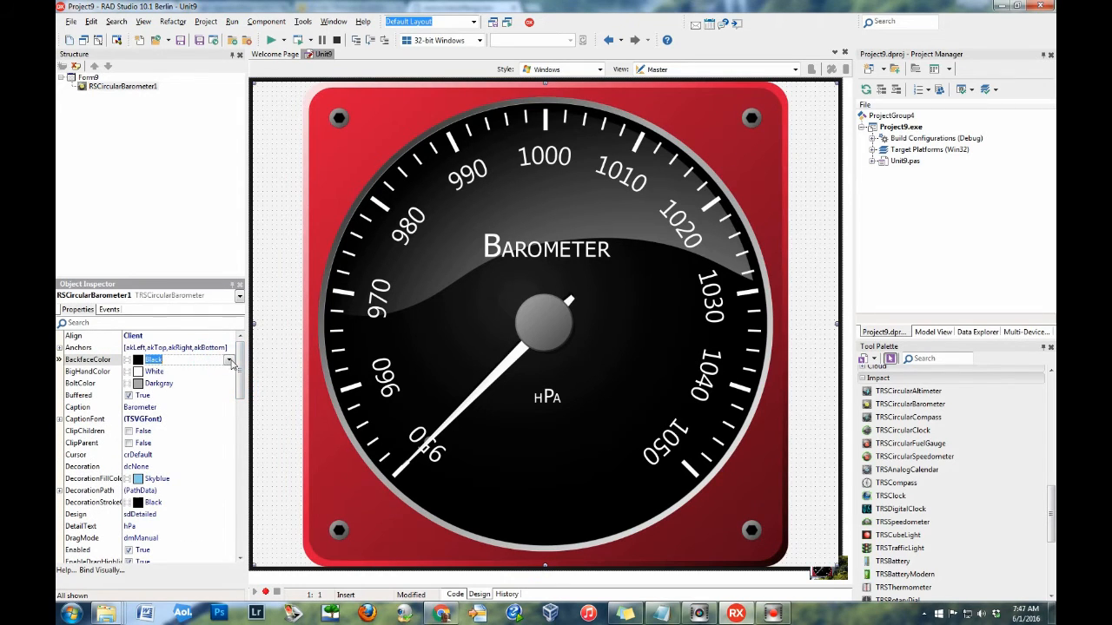
Choose Black as the barometer's BackfaceColor
{"action": "left_click", "coordinate": [230, 360]}
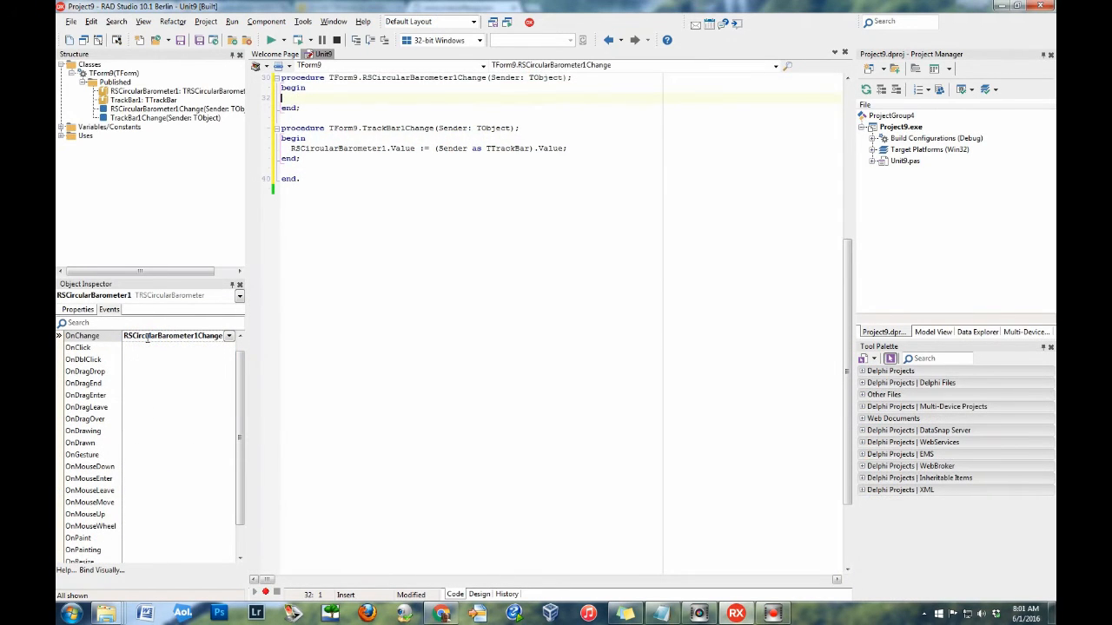
Begin typing 'RSCi' inside the generated RSCircularBarometer1 OnChange procedure
{"action": "type", "text": "RSCi"}
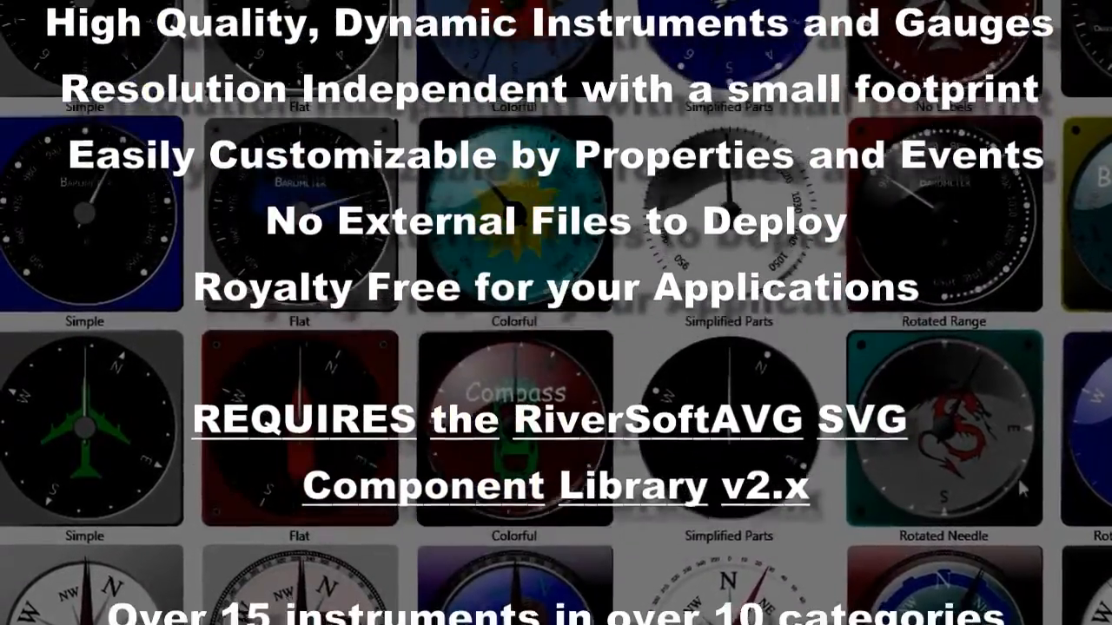
{"action": "scroll", "scroll_direction": "down", "scroll_amount": 3}
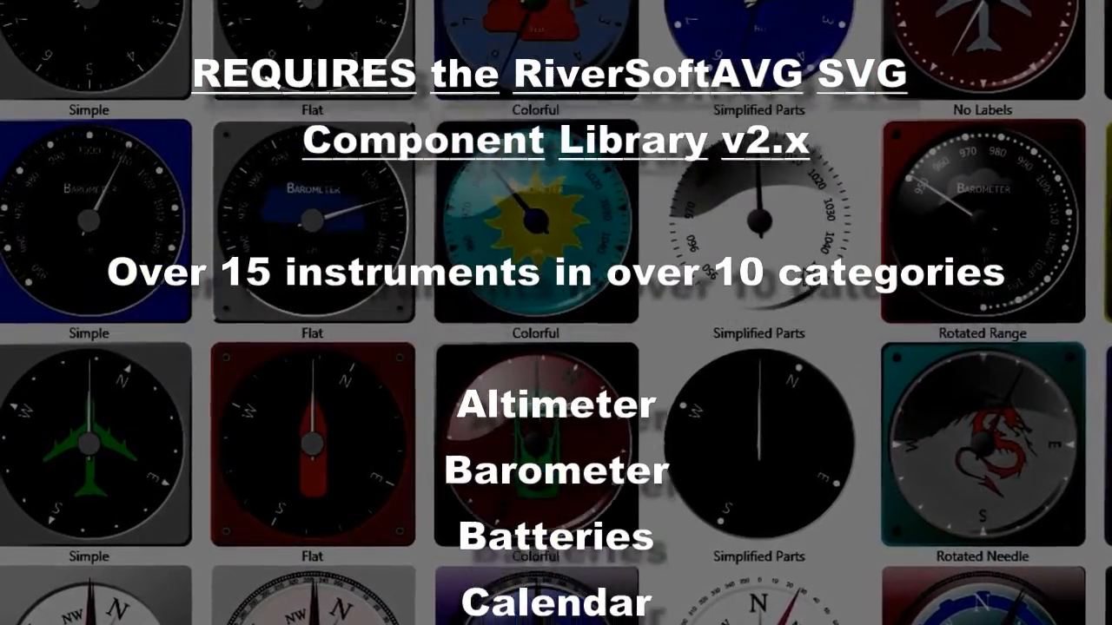
{"action": "scroll", "scroll_direction": "down", "scroll_amount": 3}
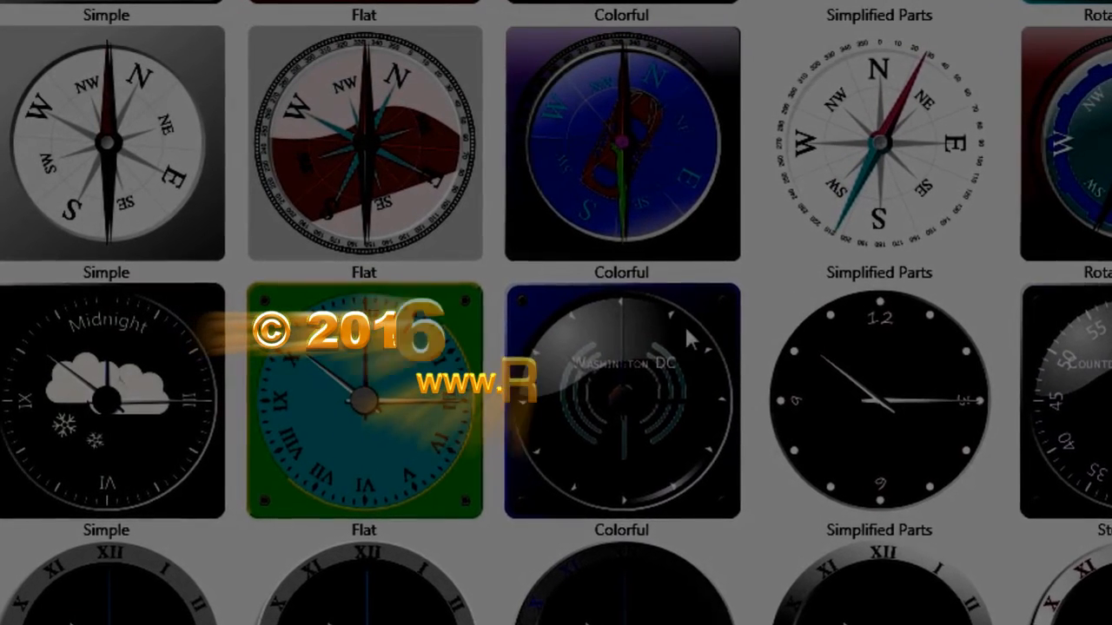
{"action": "scroll", "scroll_direction": "down", "scroll_amount": 3}
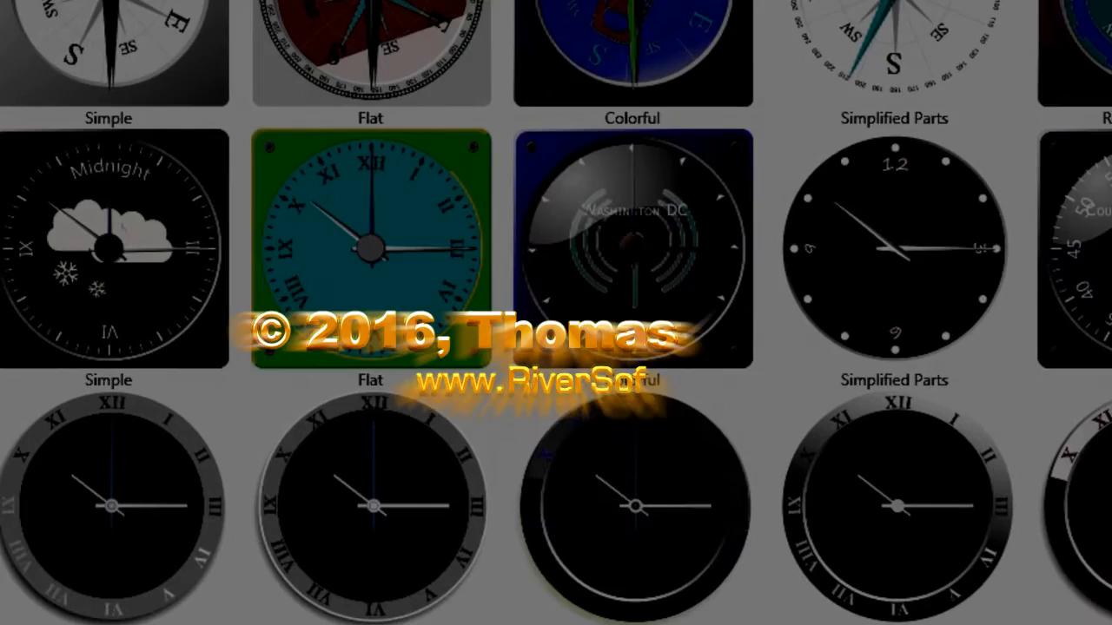